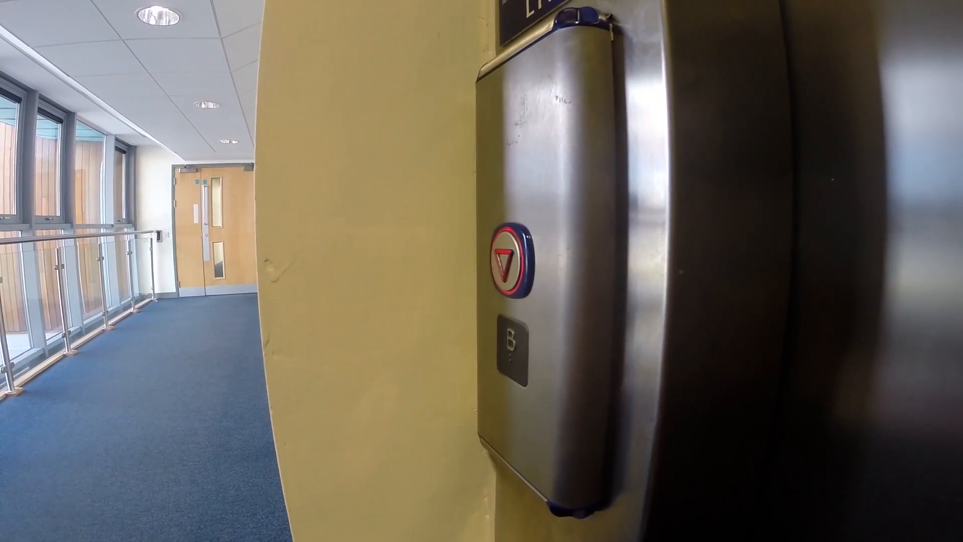
click(508, 265)
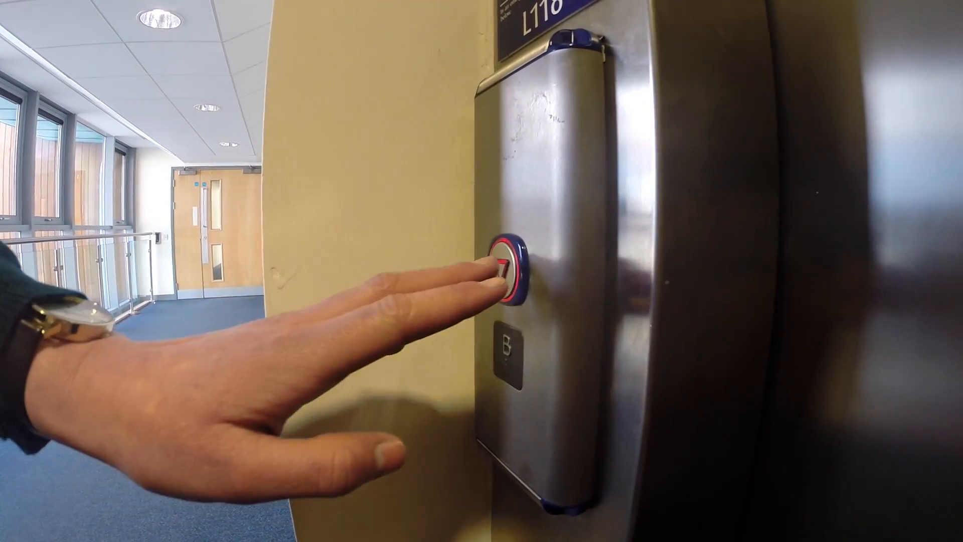